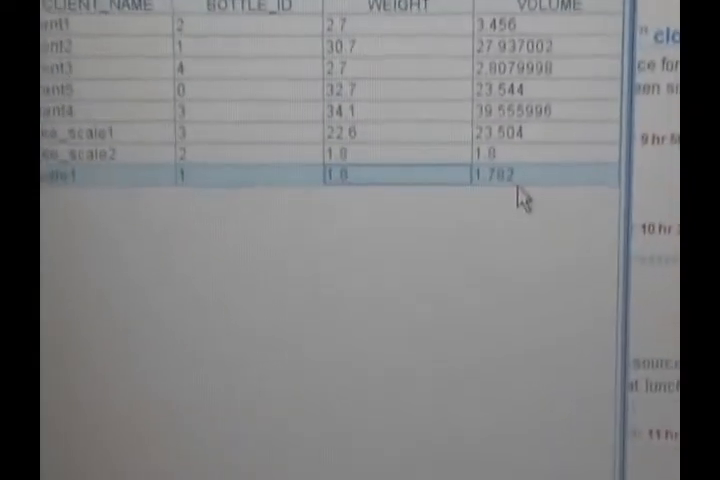
scroll(down, 3)
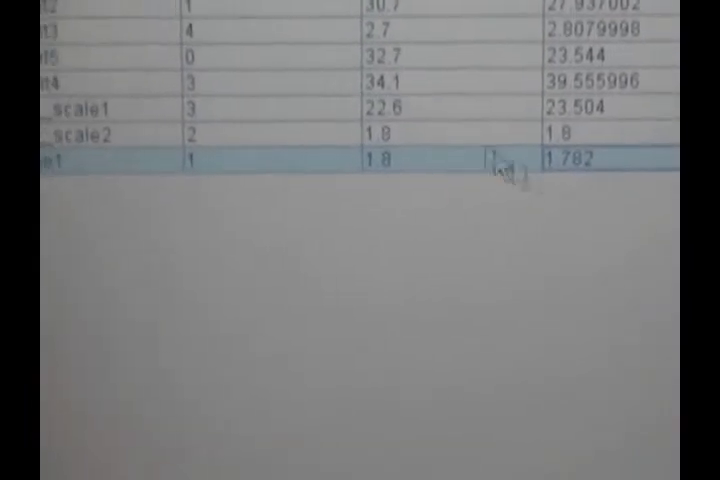